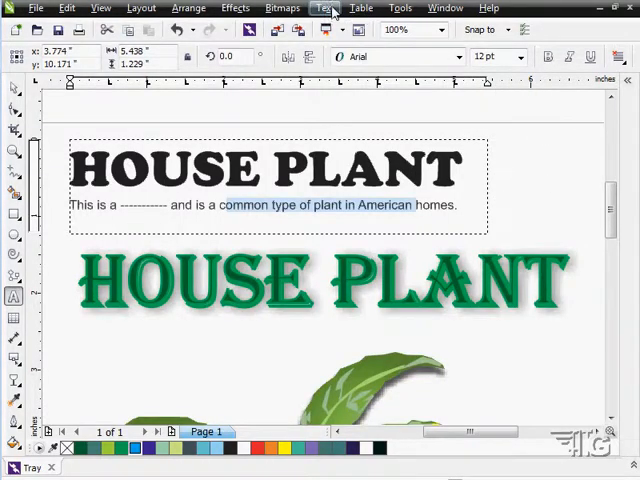
Display the Text Properties docker from the Text menu
click(324, 8)
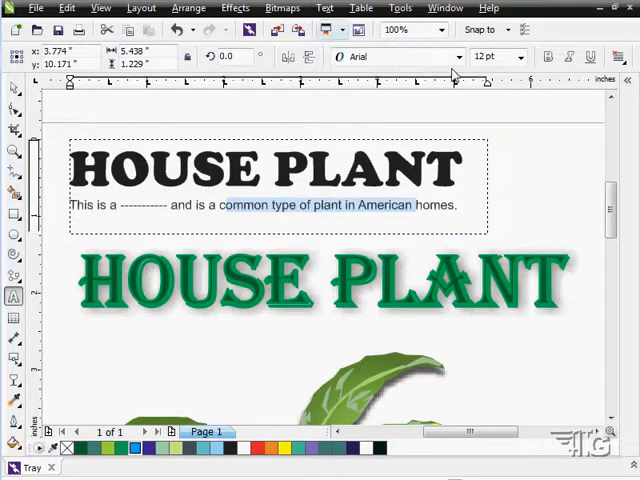
click(324, 8)
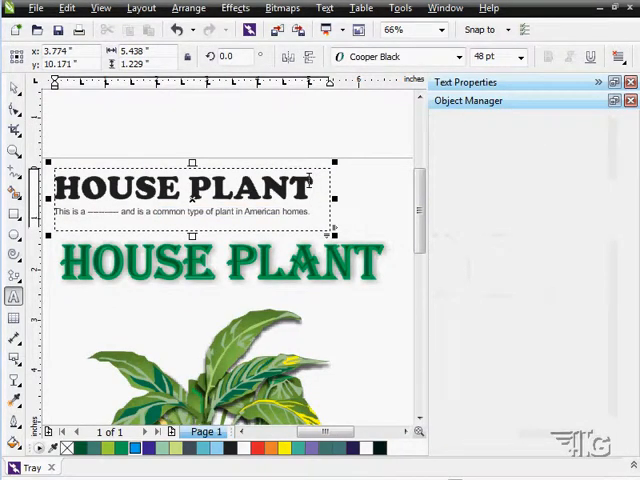
Collapse the Character and Paragraph sections to reveal the Frame options
click(614, 82)
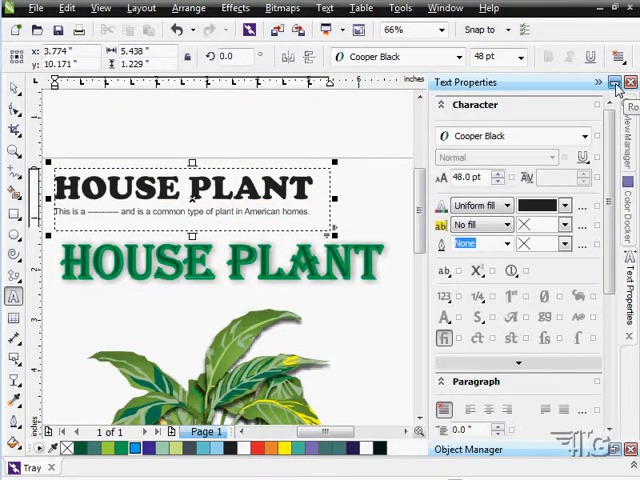
mouse_move(304, 158)
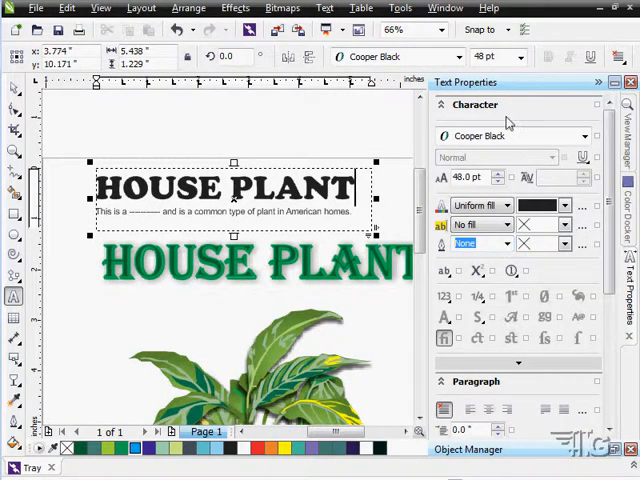
mouse_move(512, 184)
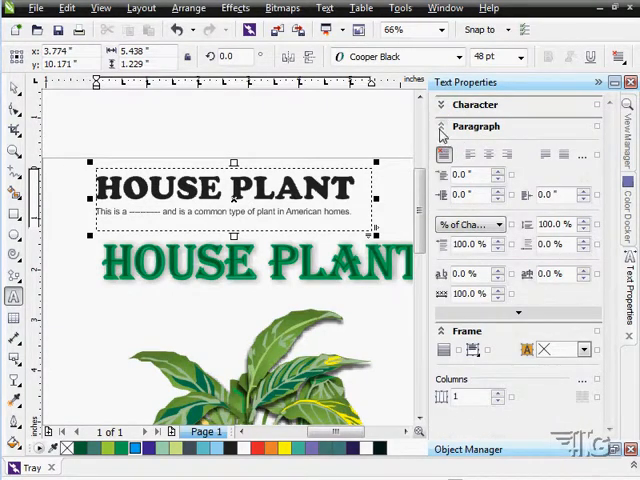
click(440, 126)
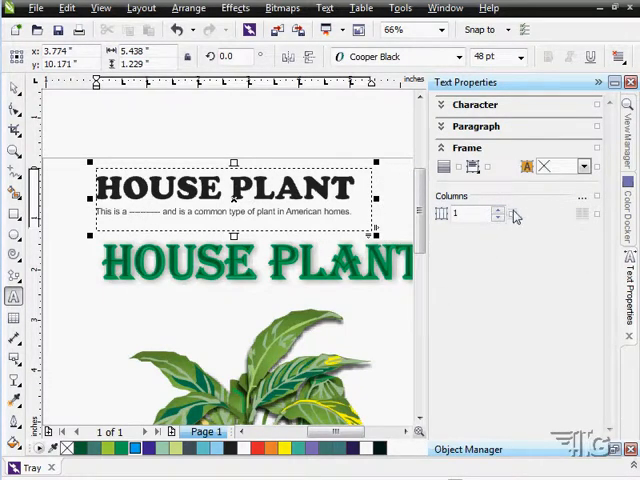
mouse_move(444, 168)
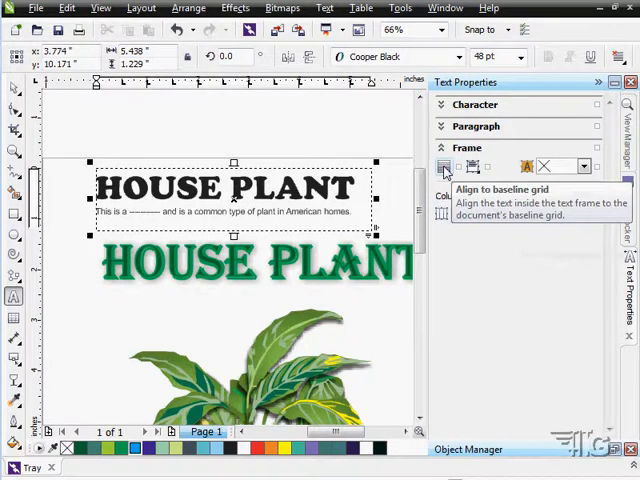
mouse_move(472, 166)
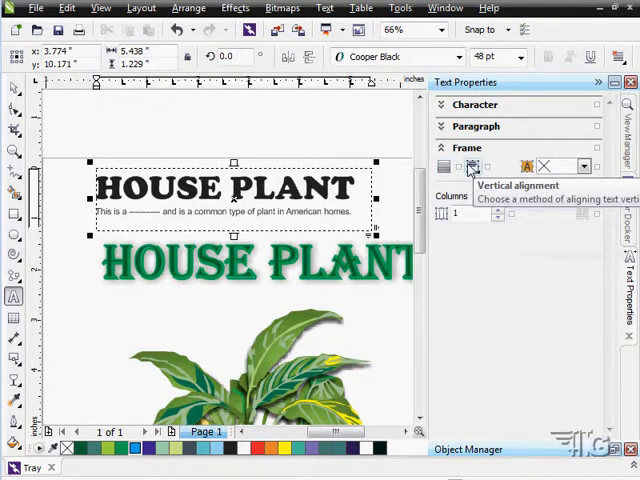
mouse_move(458, 166)
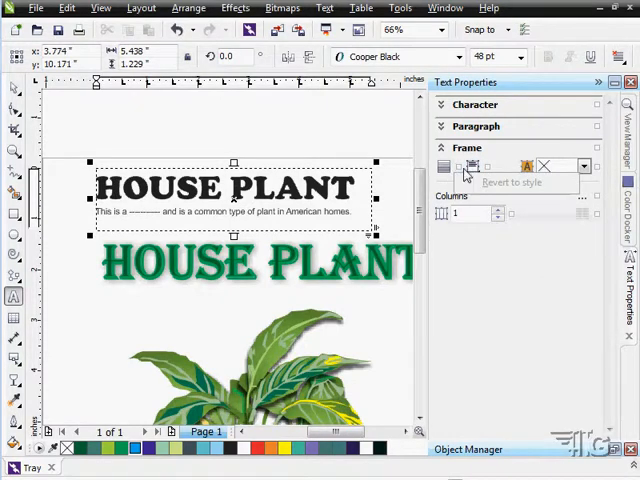
mouse_move(530, 244)
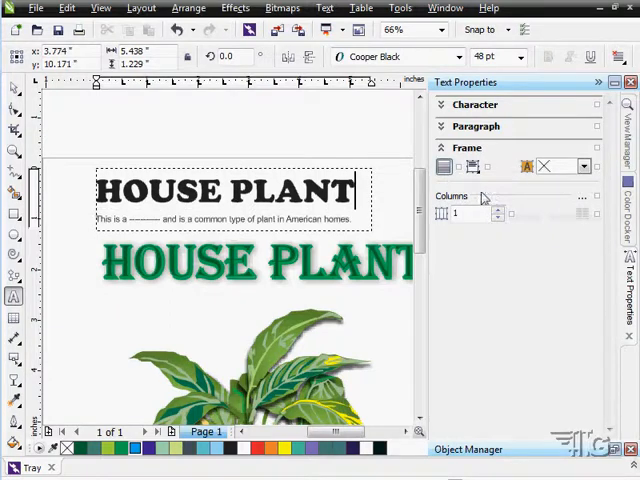
Try Bottom and Full frame alignment, then set Center Vertical Alignment
click(472, 166)
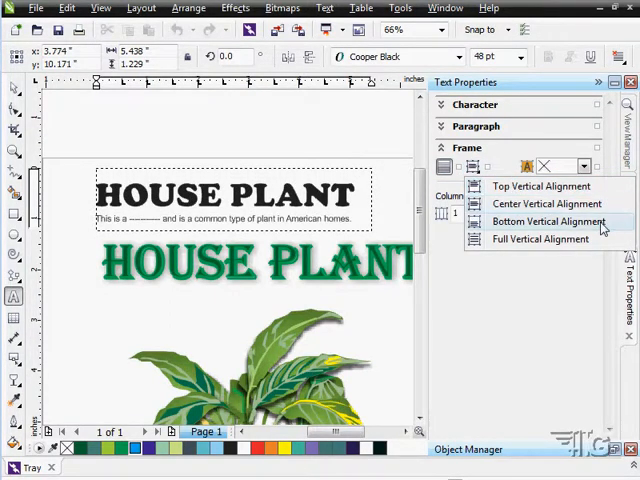
click(548, 220)
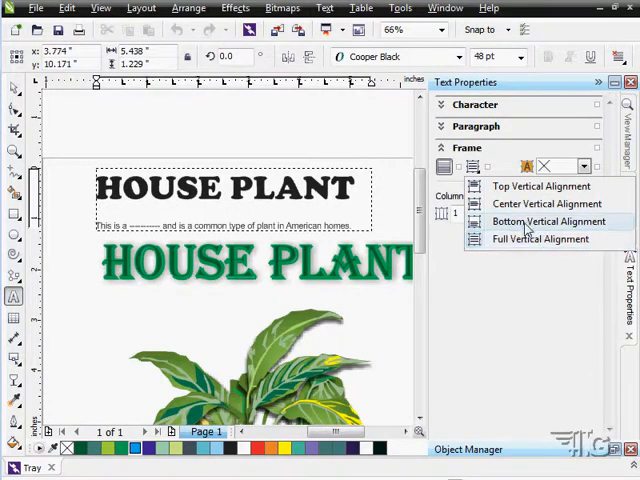
click(546, 204)
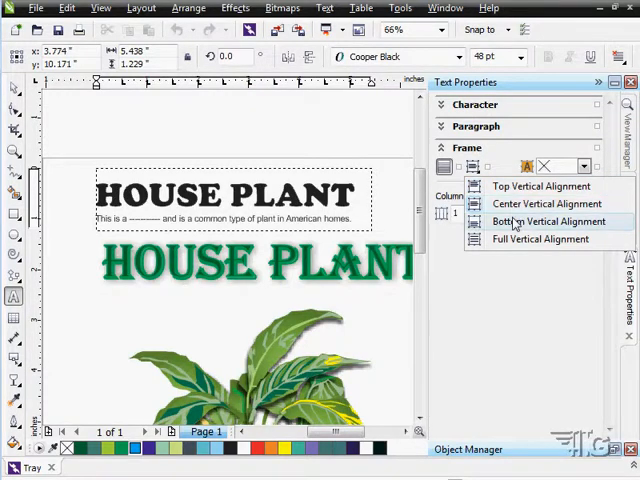
click(540, 240)
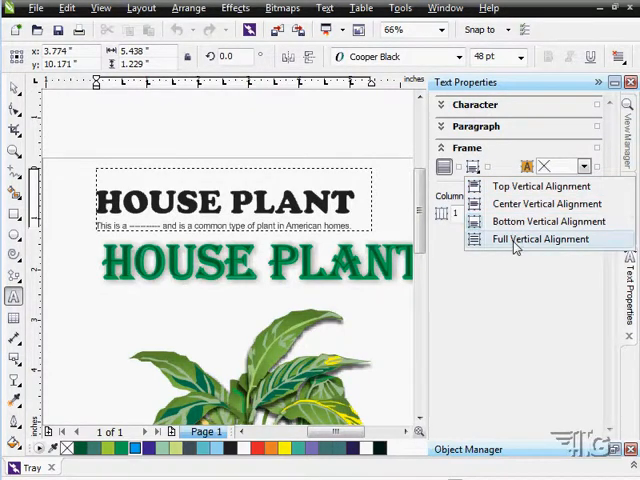
mouse_move(544, 204)
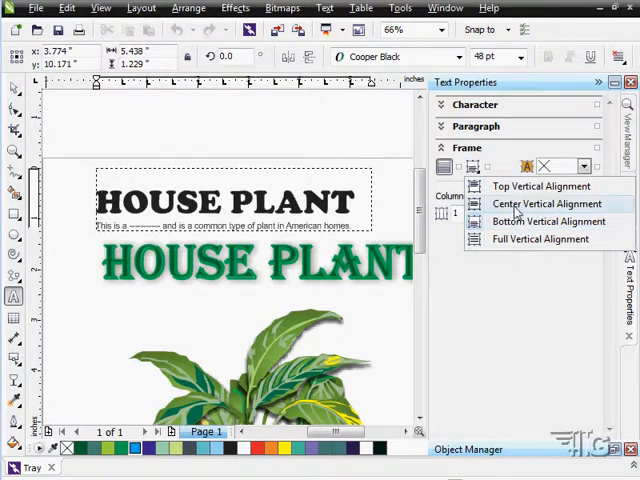
click(540, 186)
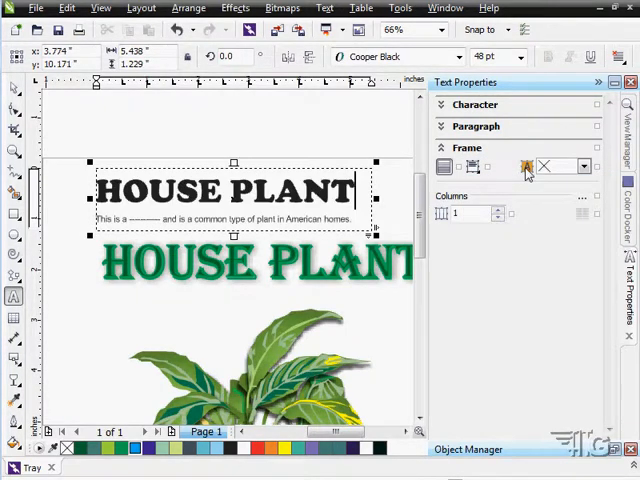
click(584, 166)
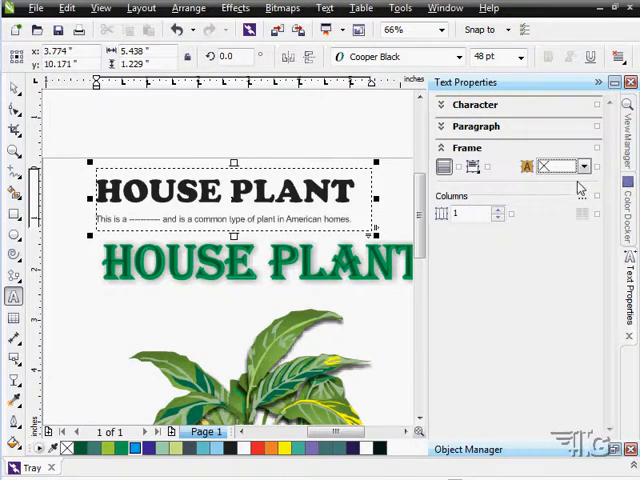
Give the text frame a light green background and collapse the Frame section
click(584, 168)
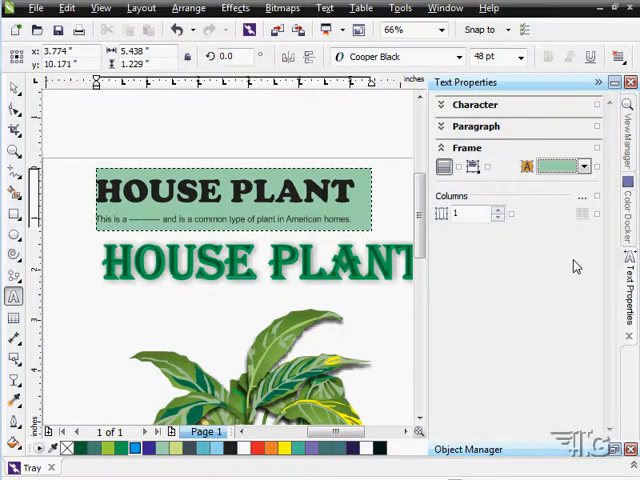
mouse_move(512, 162)
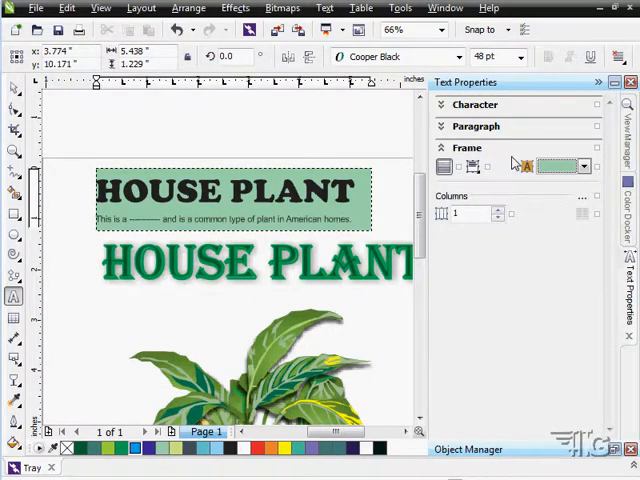
click(230, 218)
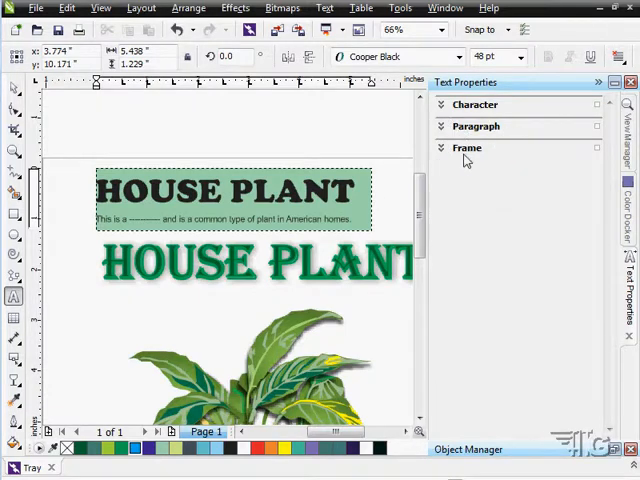
Select the HOUSE PLANT headline and browse the font list
click(474, 104)
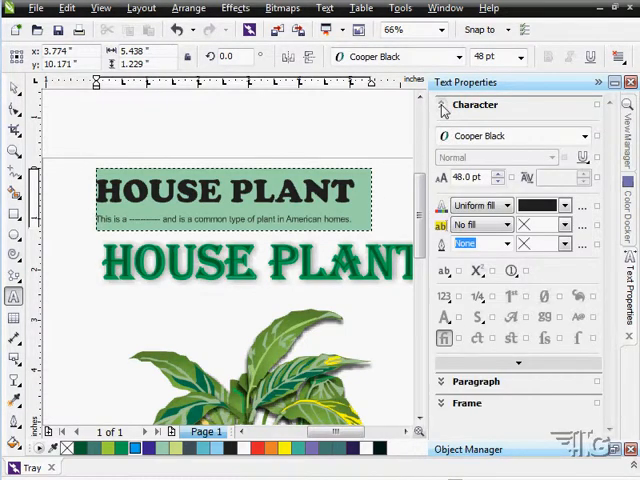
mouse_move(536, 122)
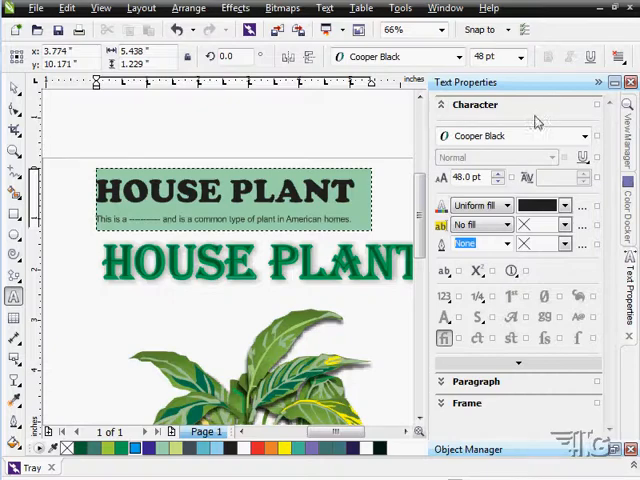
click(230, 190)
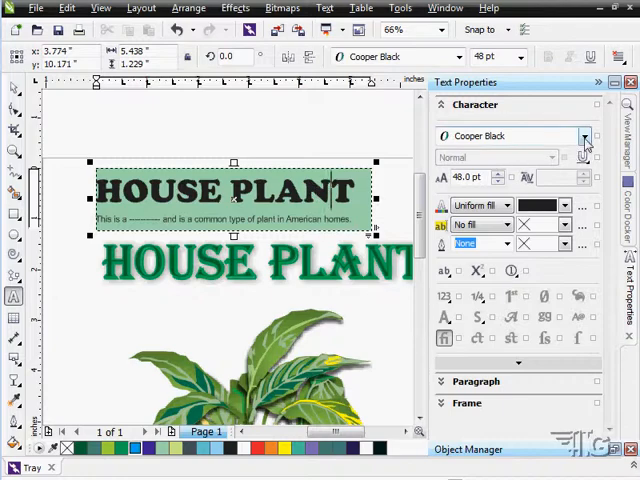
click(584, 136)
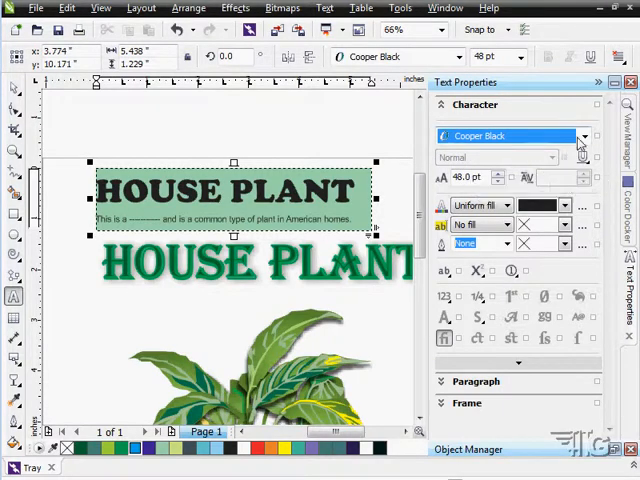
click(584, 136)
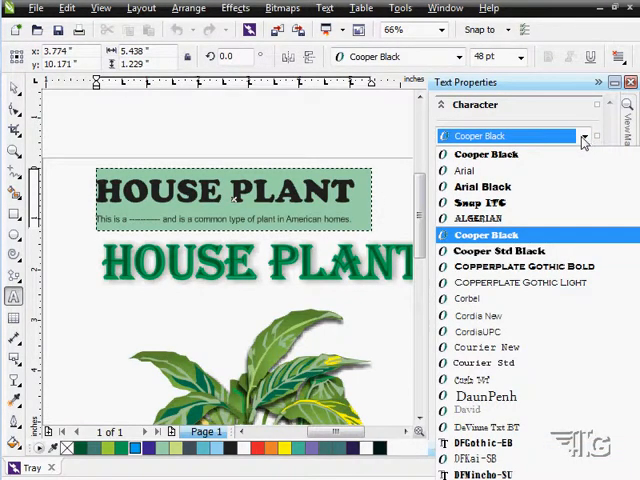
click(464, 170)
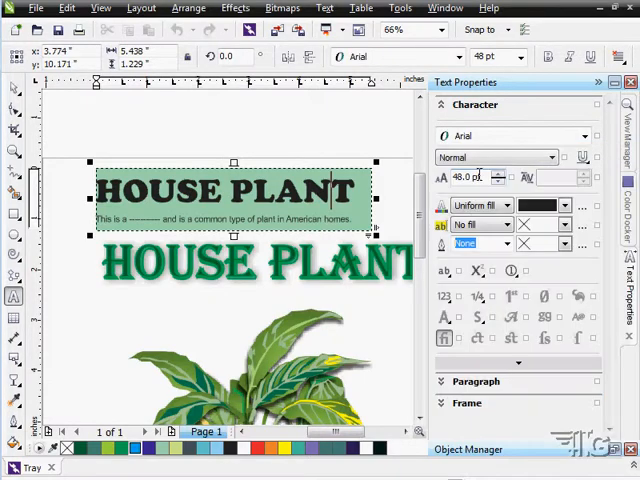
Browse the font styles, keep Normal, and fold away the Character section
click(552, 158)
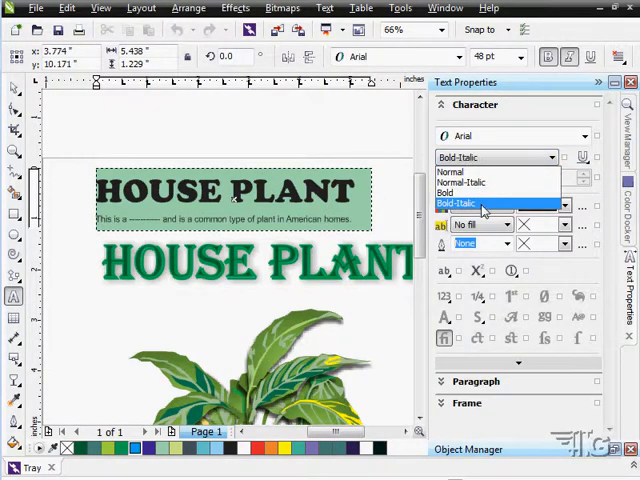
click(452, 172)
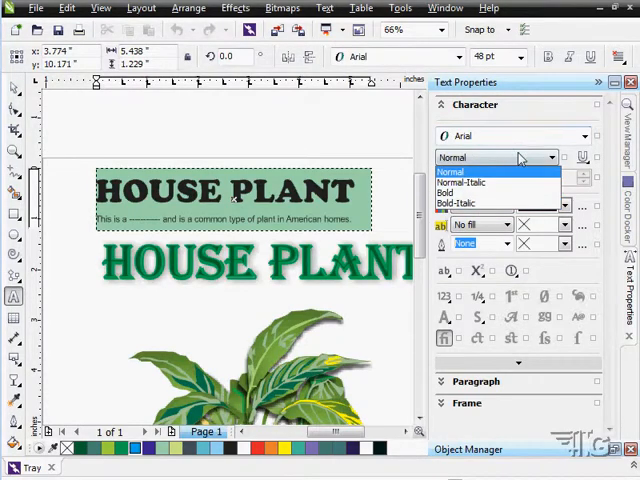
click(452, 156)
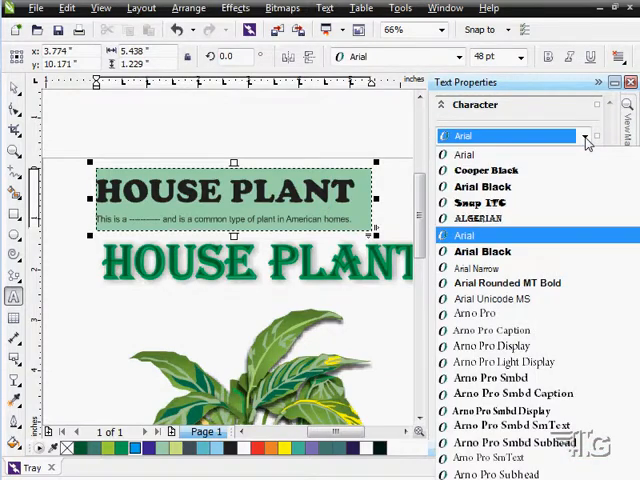
click(504, 360)
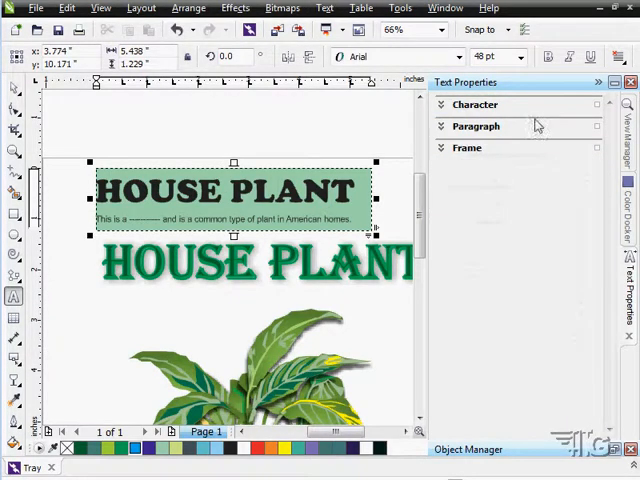
Set the headline in Cooper Black and enlarge it to 57 pt
click(474, 104)
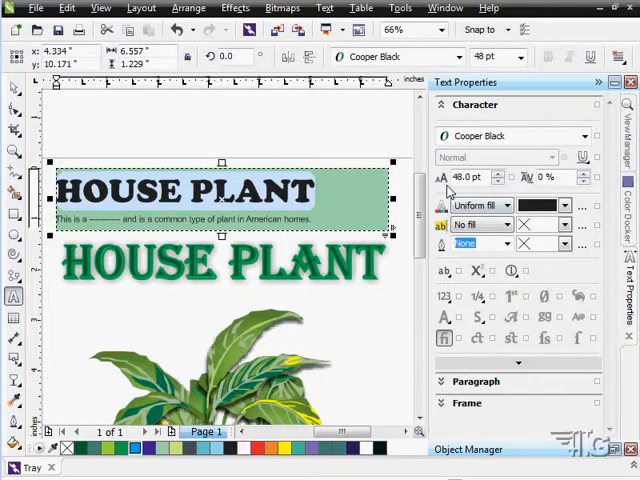
mouse_move(490, 56)
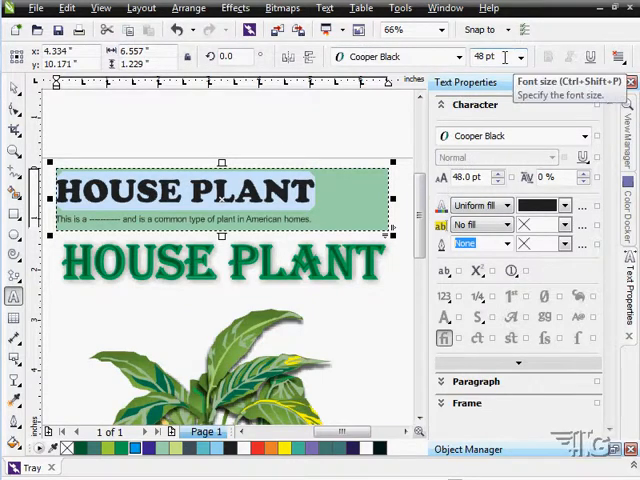
click(524, 56)
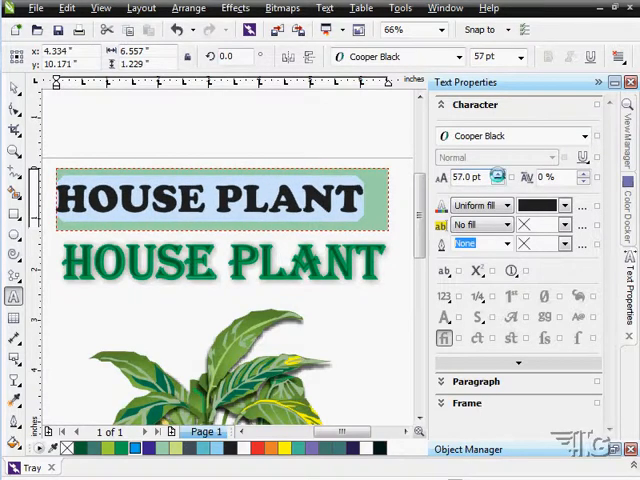
Adjust the headline to 58 pt and widen character spacing to 15%
click(498, 172)
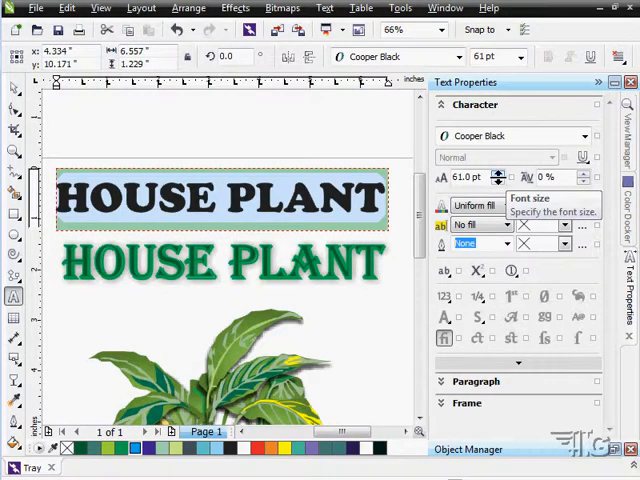
click(496, 182)
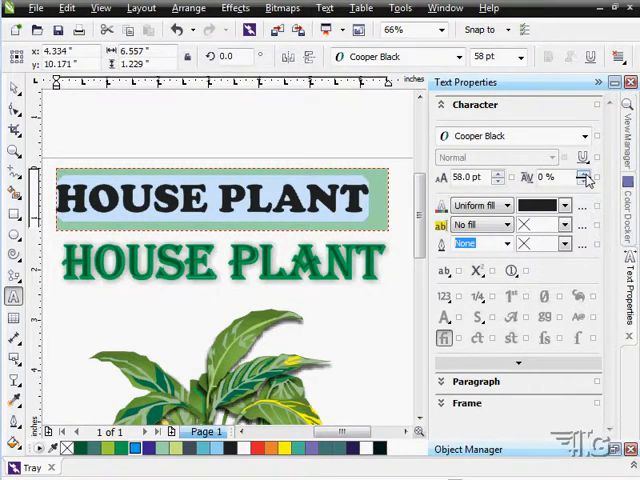
click(584, 172)
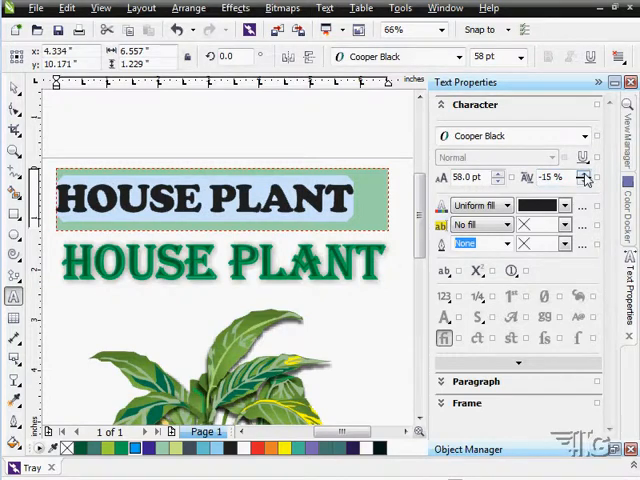
click(584, 176)
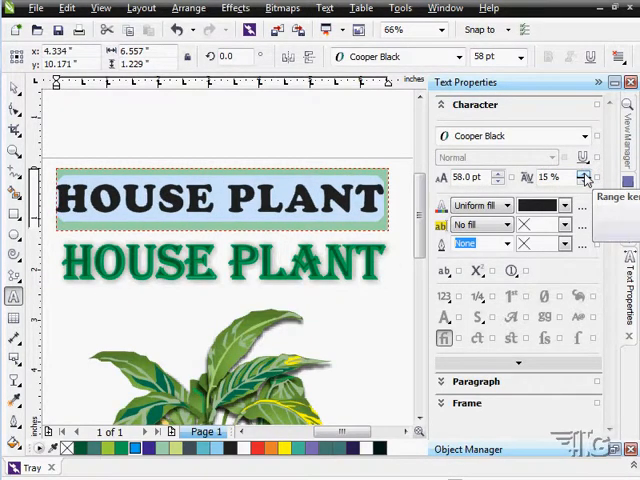
click(584, 180)
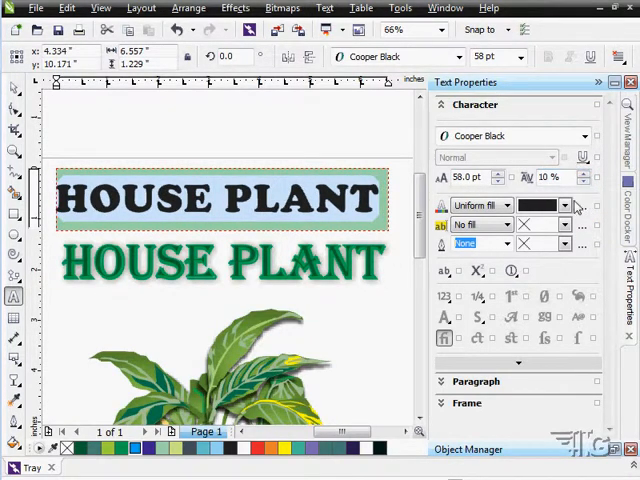
mouse_move(508, 204)
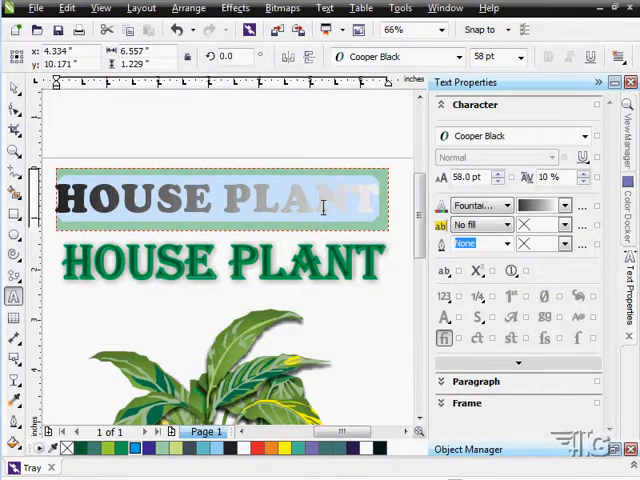
mouse_move(344, 202)
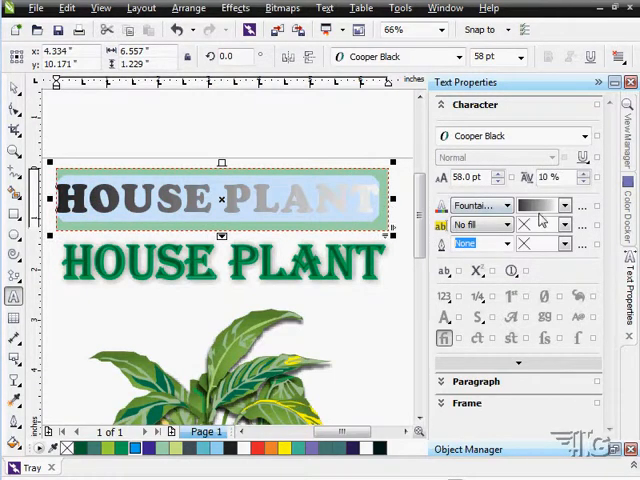
click(564, 206)
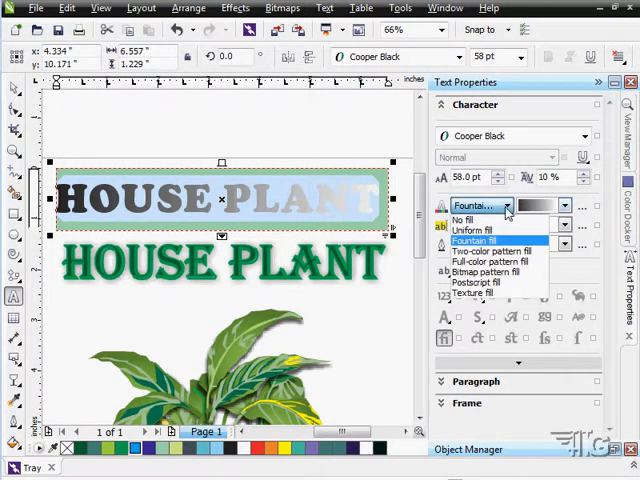
click(492, 252)
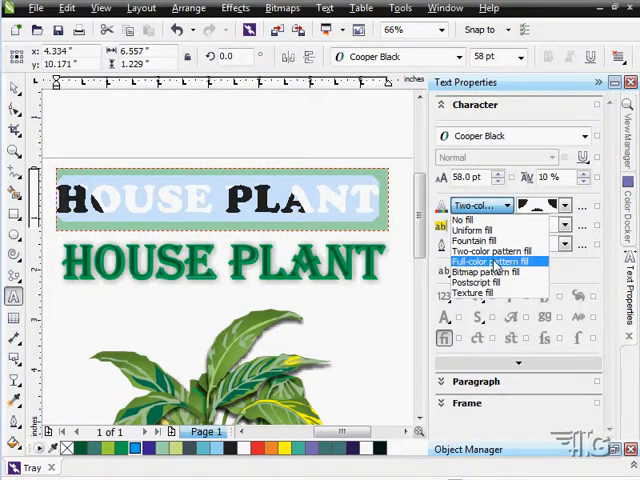
click(488, 260)
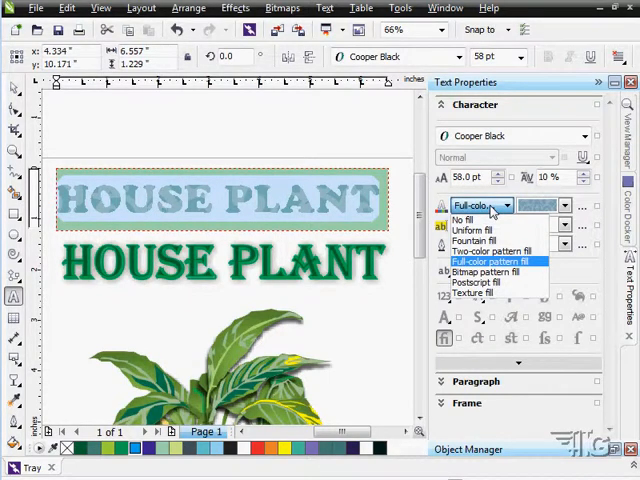
click(484, 292)
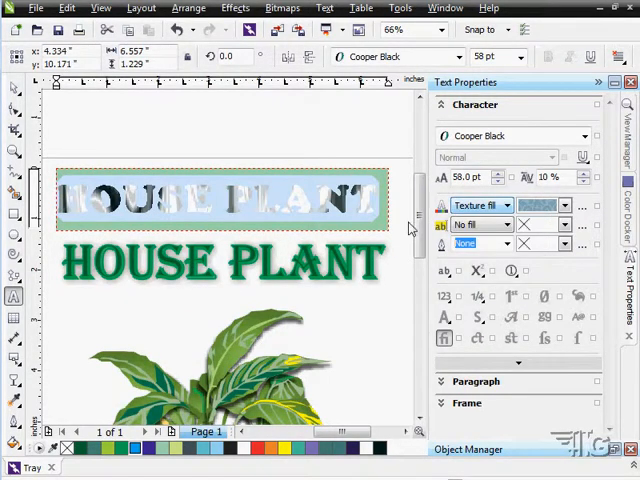
click(510, 204)
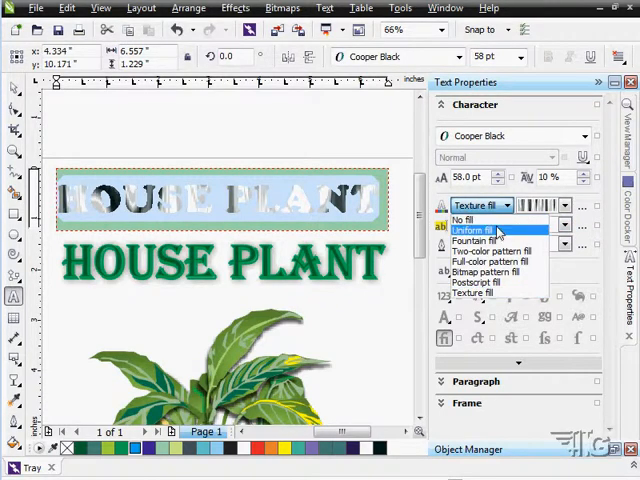
click(474, 228)
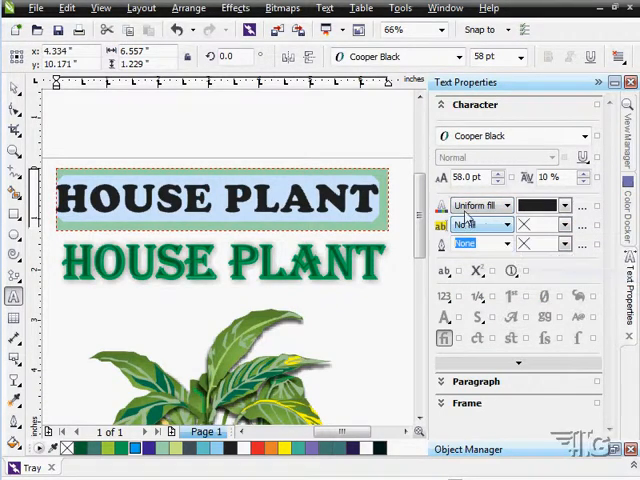
Fill the headline letters dark teal and give them a uniform green outline
click(564, 204)
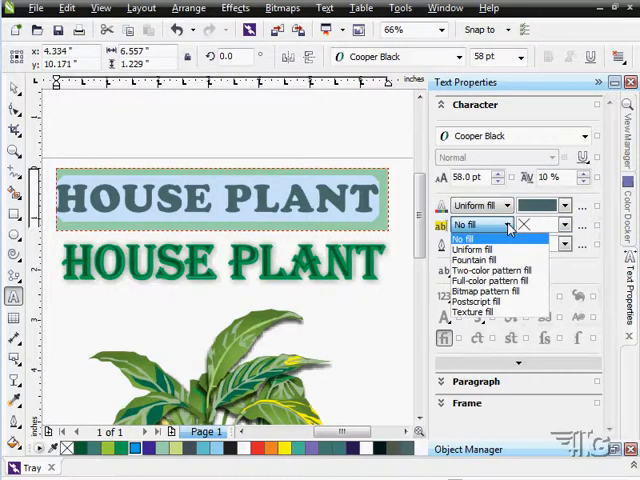
click(472, 248)
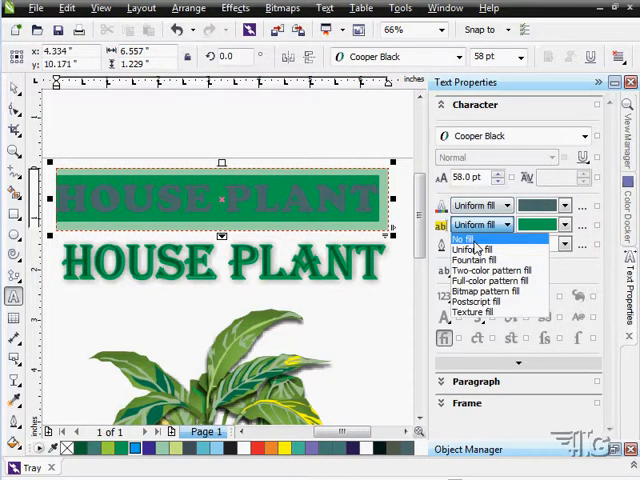
click(464, 238)
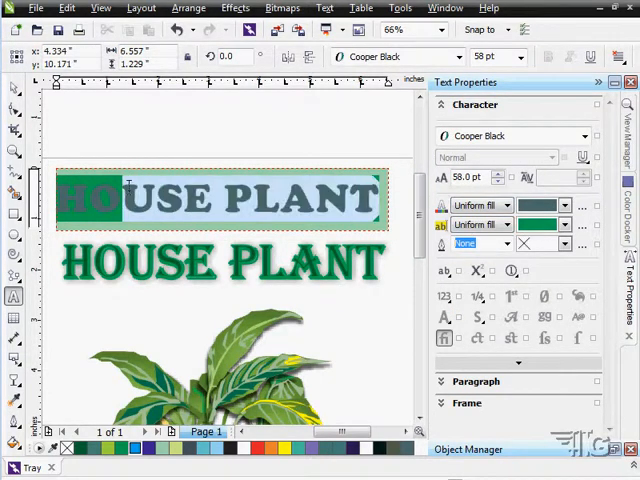
click(506, 224)
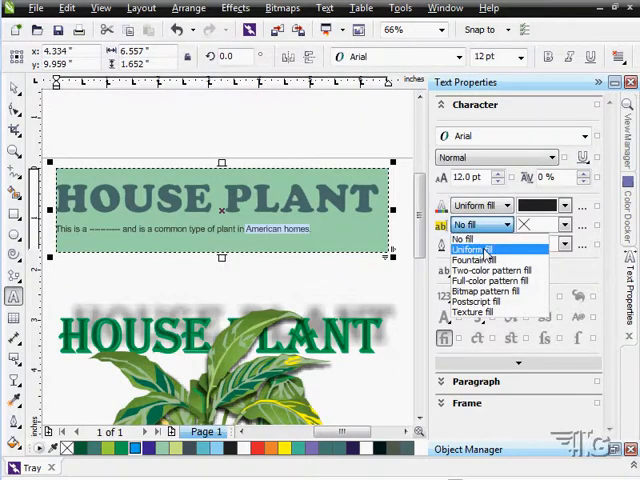
Highlight 'American homes' with a uniform yellow background fill
click(480, 246)
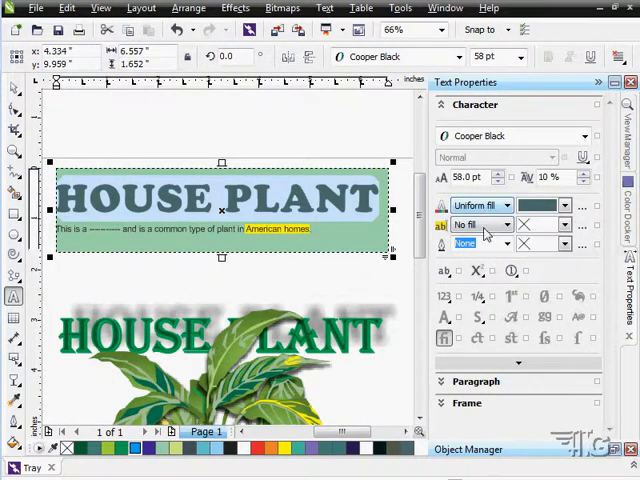
Set the headline's outline colour to green at 3 pt width
click(510, 244)
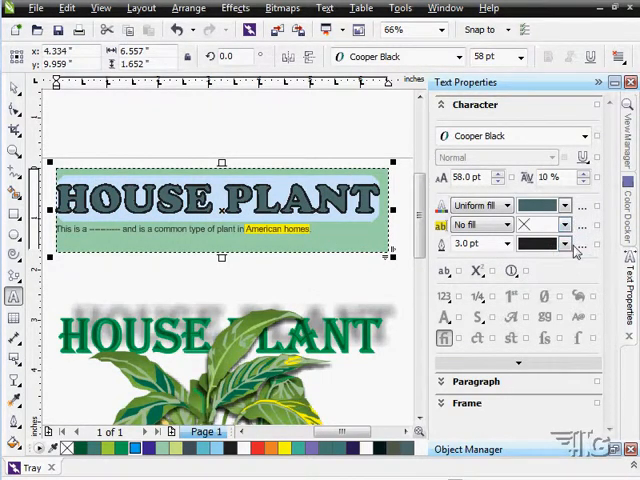
click(572, 244)
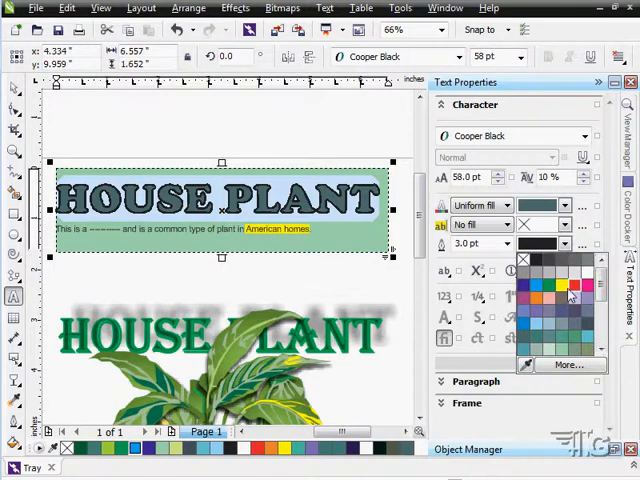
click(568, 294)
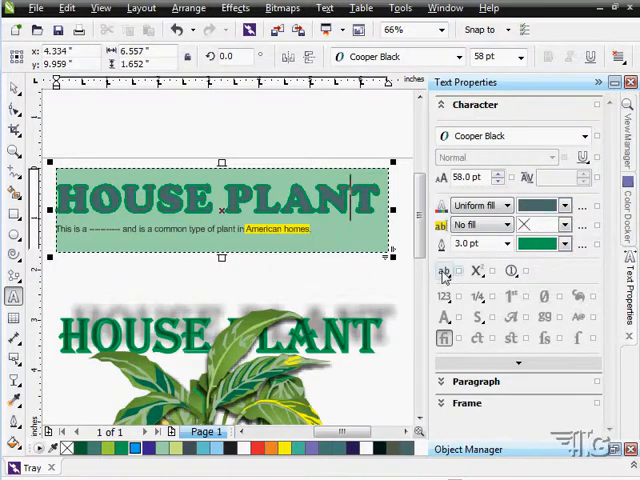
click(444, 272)
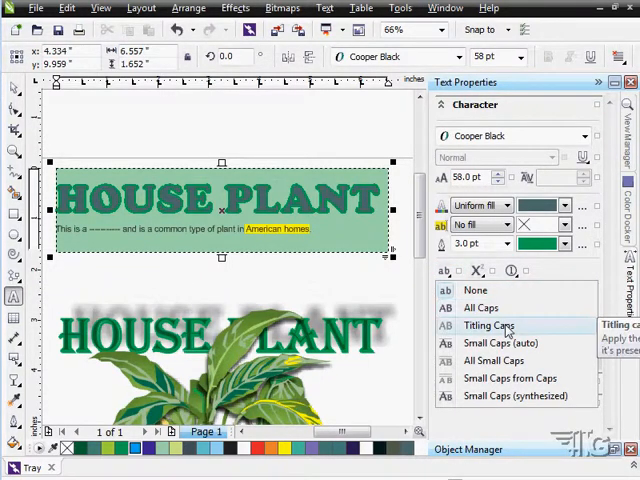
mouse_move(500, 344)
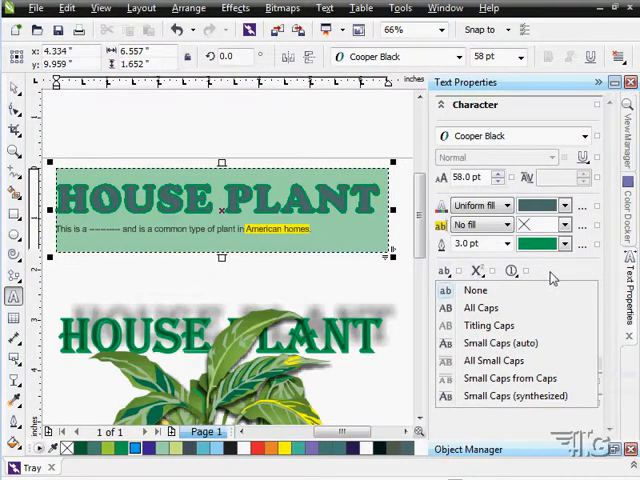
click(510, 270)
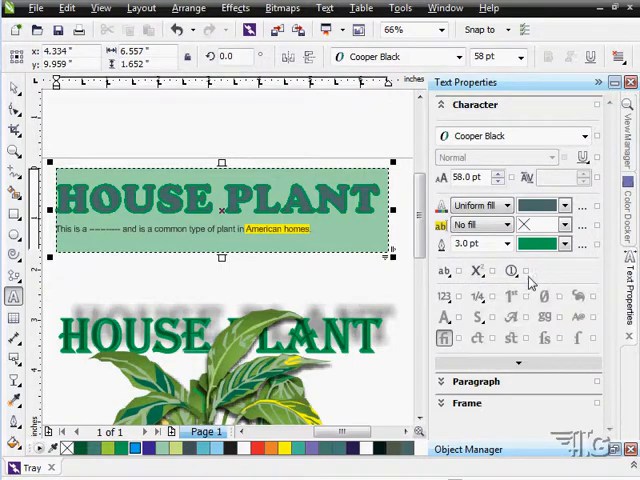
click(510, 272)
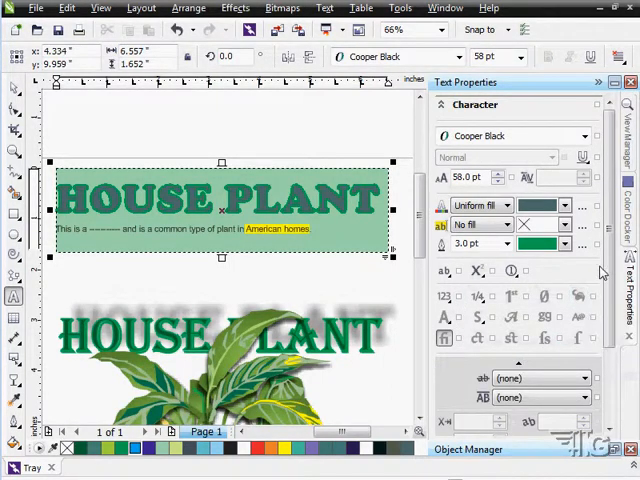
scroll(down, 3)
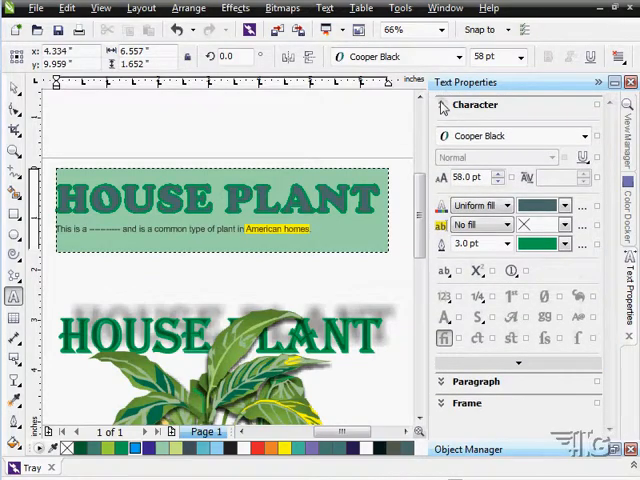
Center-align the body paragraph under HOUSE PLANT using the Paragraph section of Text Properties
click(476, 128)
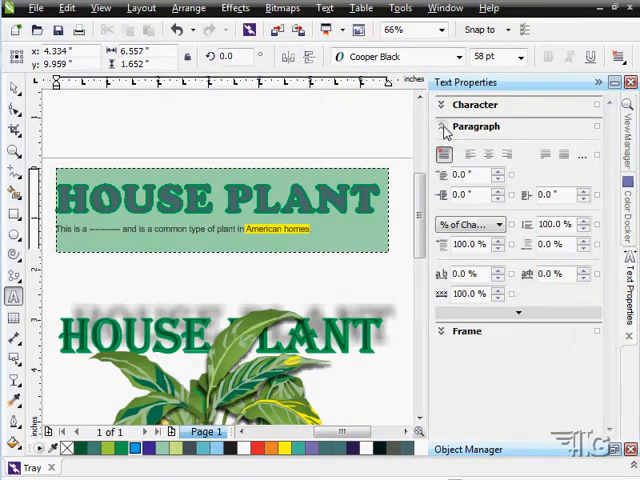
mouse_move(552, 140)
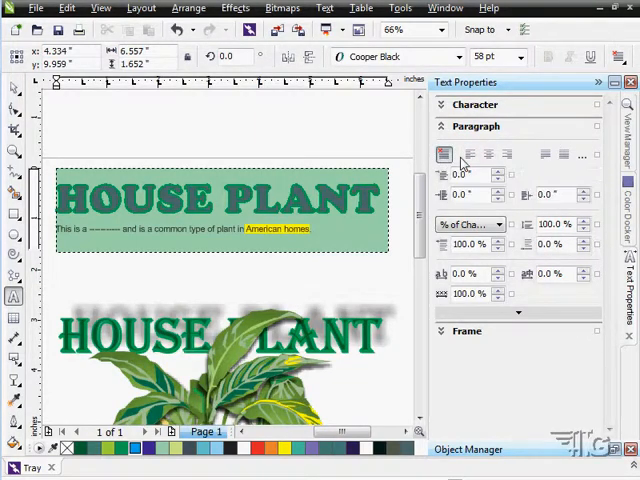
click(490, 156)
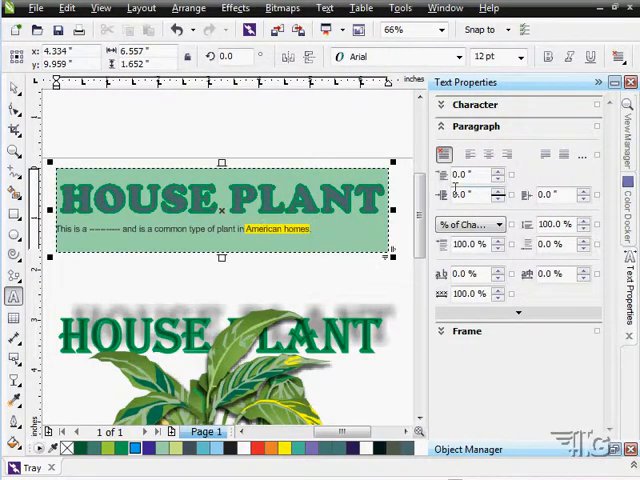
click(488, 156)
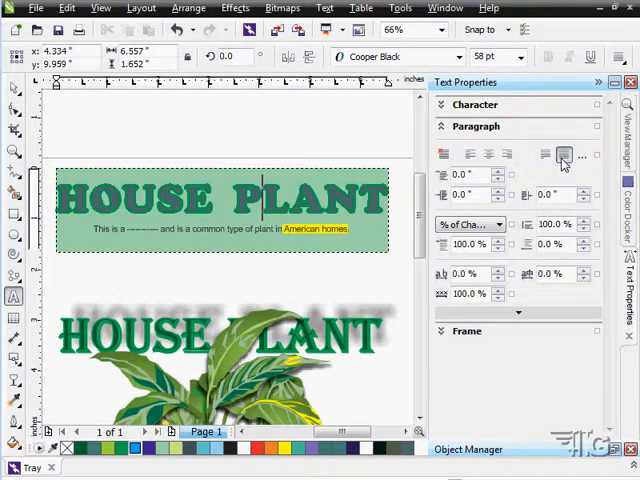
click(546, 156)
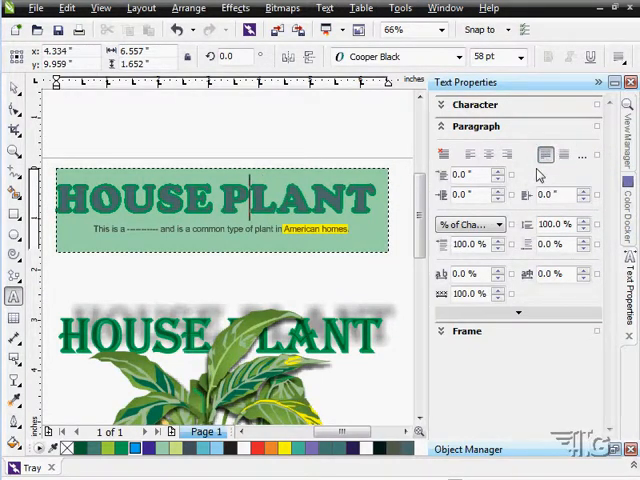
click(488, 154)
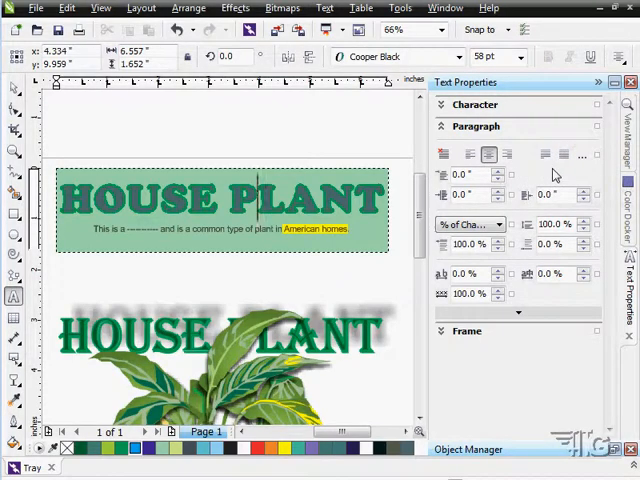
mouse_move(448, 184)
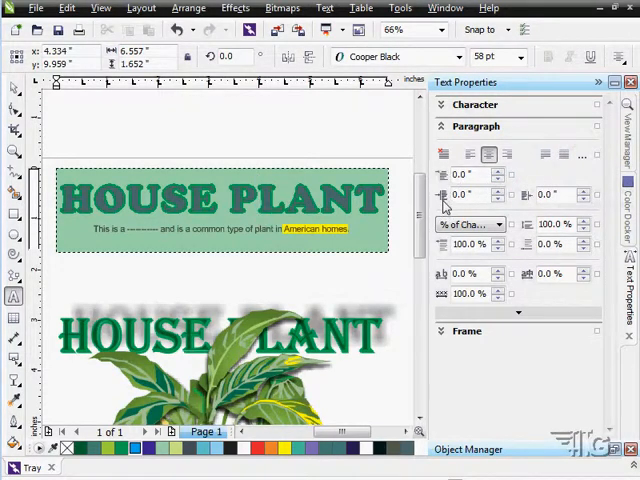
mouse_move(532, 196)
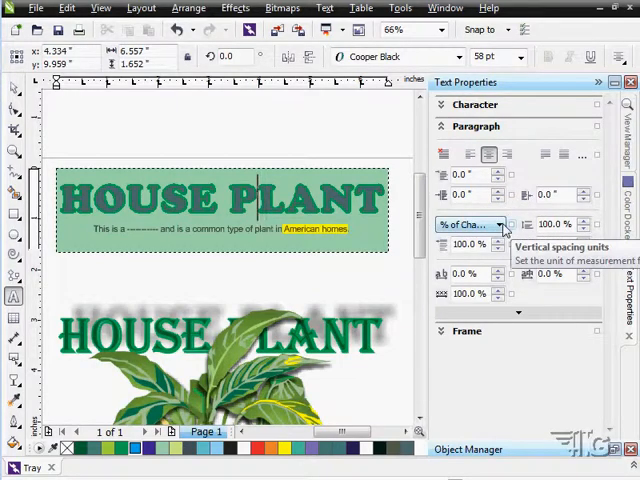
click(504, 224)
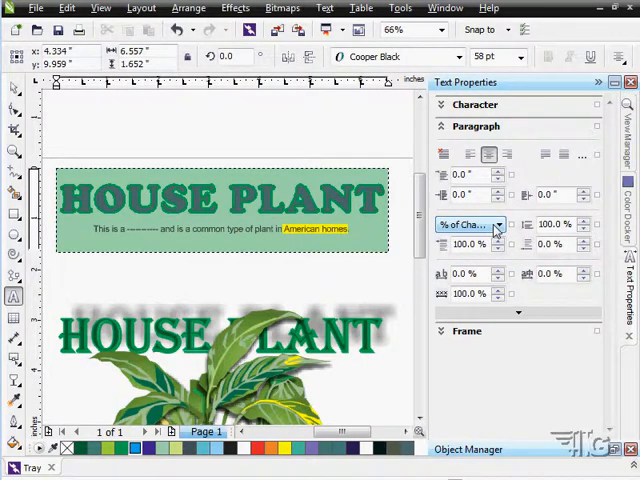
click(496, 224)
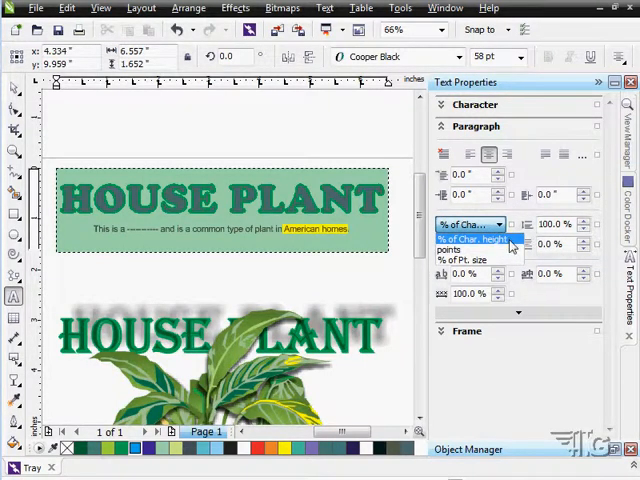
click(470, 238)
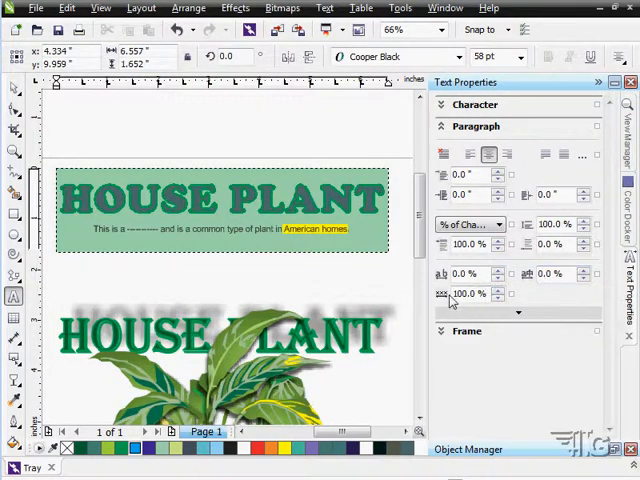
mouse_move(464, 292)
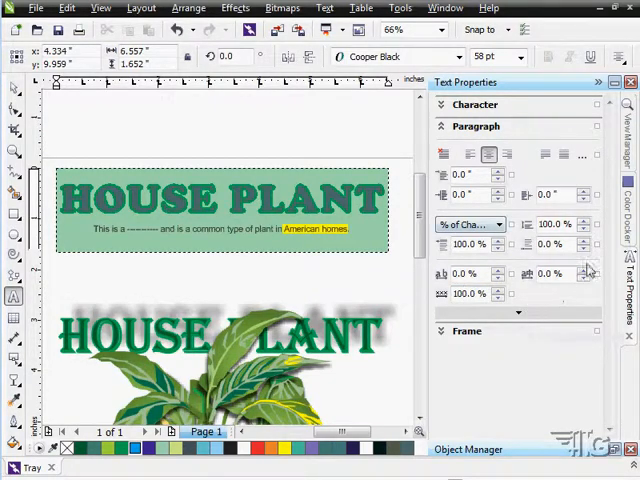
mouse_move(544, 300)
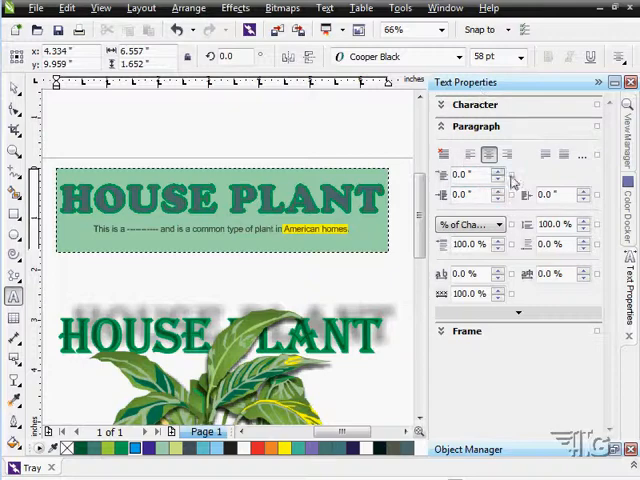
click(518, 312)
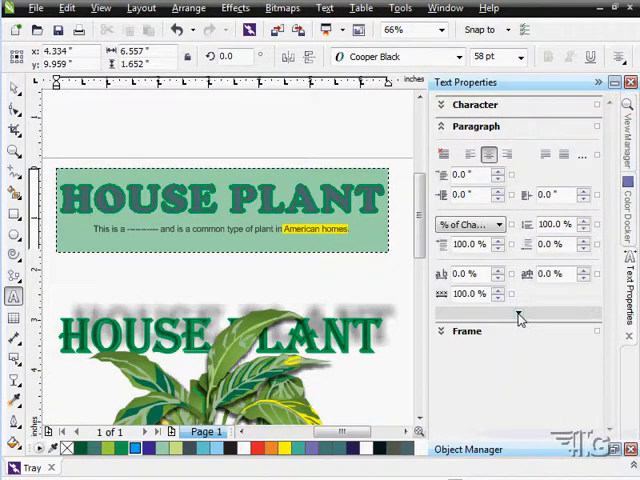
mouse_move(564, 126)
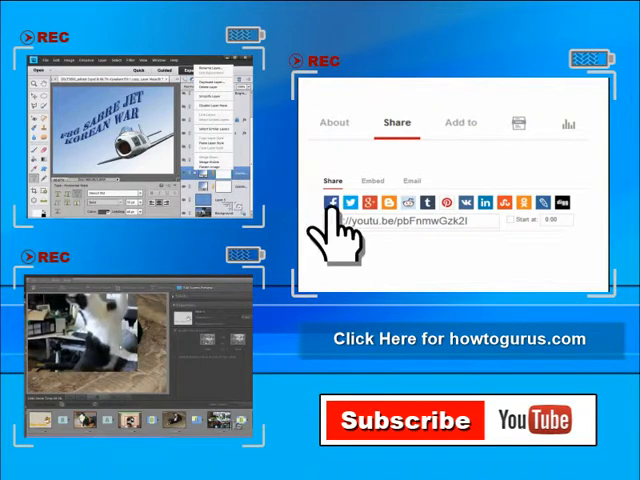
mouse_move(448, 230)
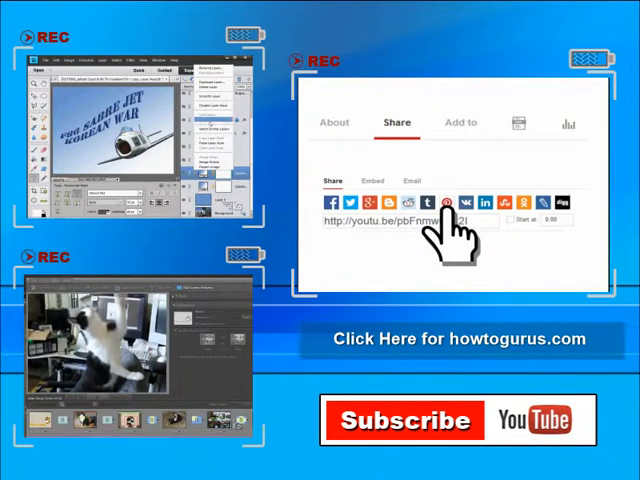